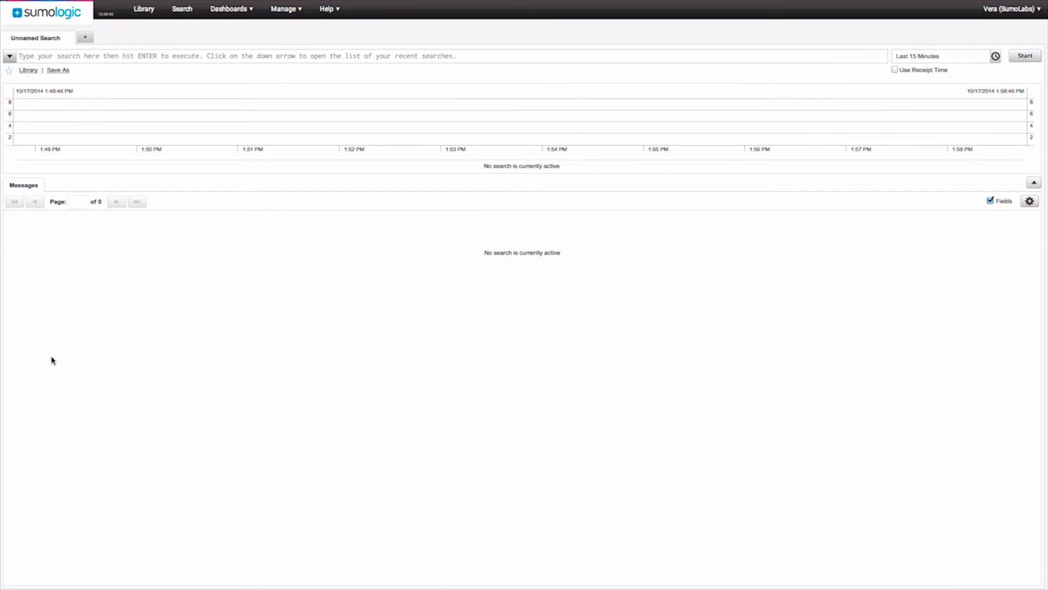
mouse_move(54, 59)
type("10-10-14 00:00 to 10-11-14 00:")
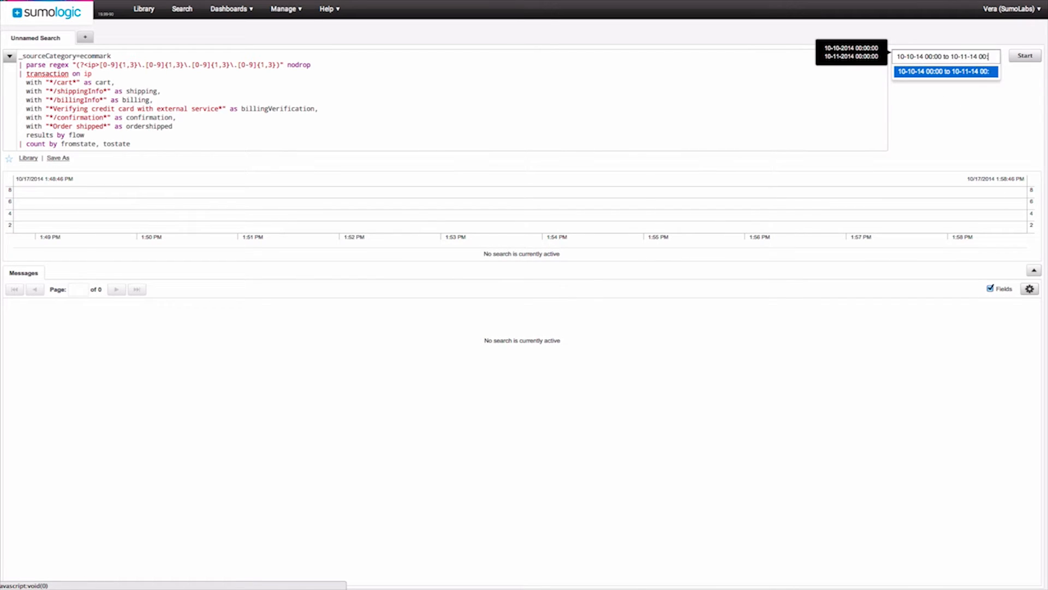
Run the ecommark transaction query over the 10-10-14 to 10-11-14 time range.
left_click(1024, 56)
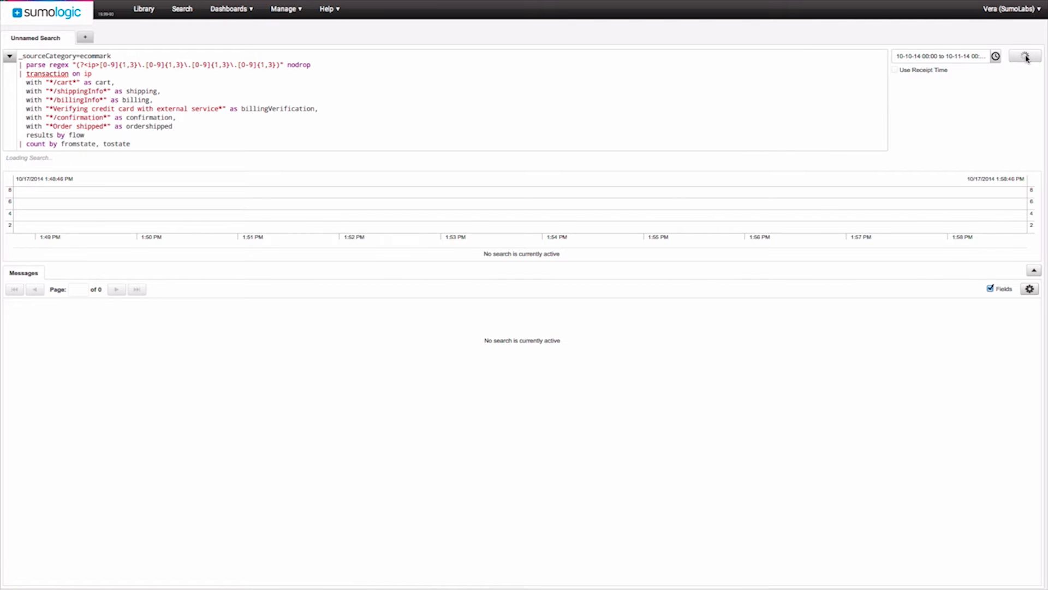
left_click(1025, 57)
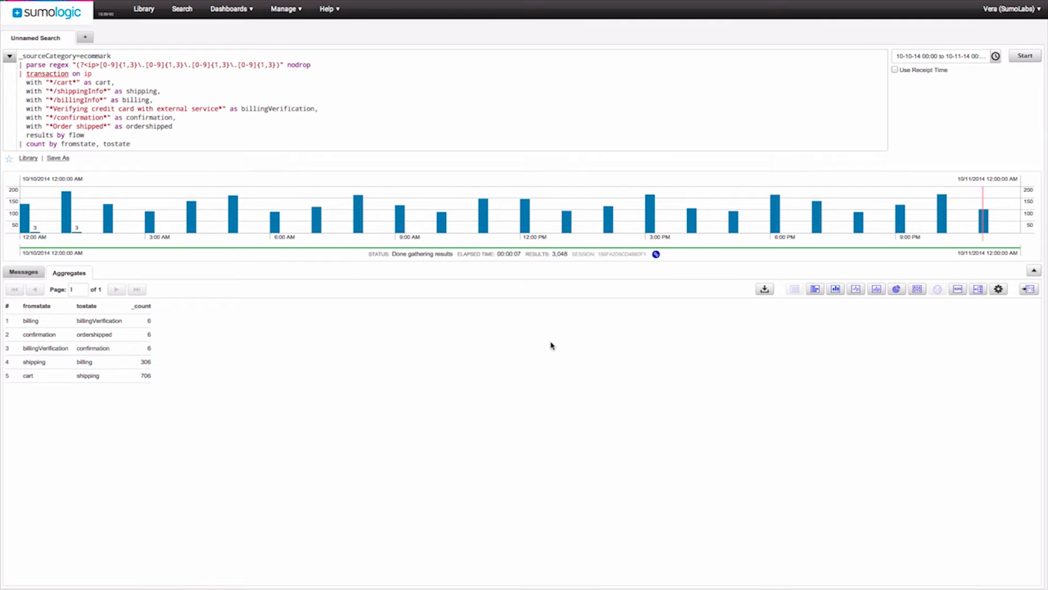
Show the cart-to-ordershipped transition counts as a flow chart in Aggregates.
left_click(978, 289)
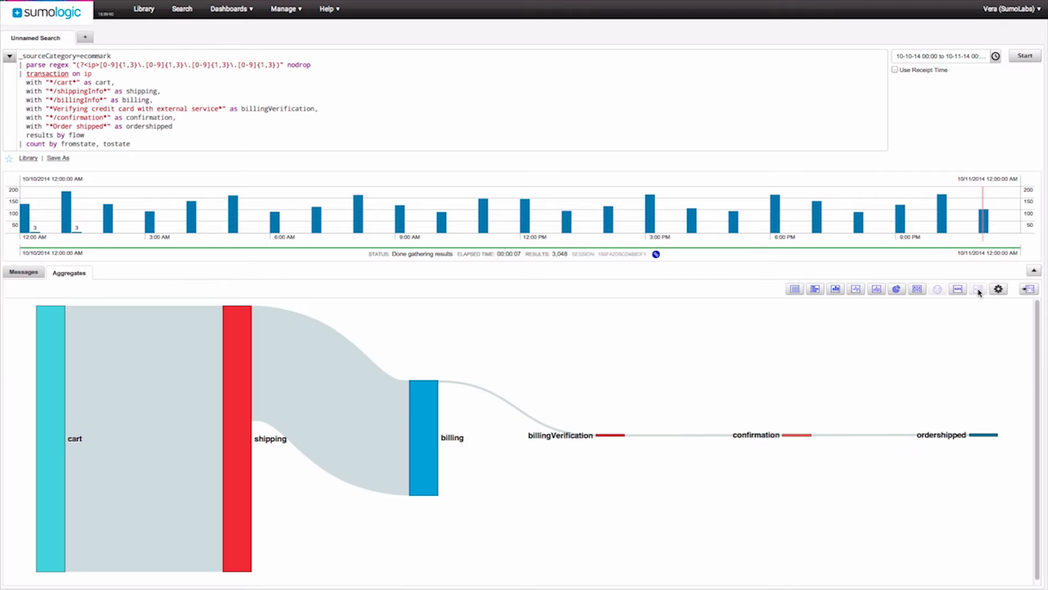
mouse_move(917, 342)
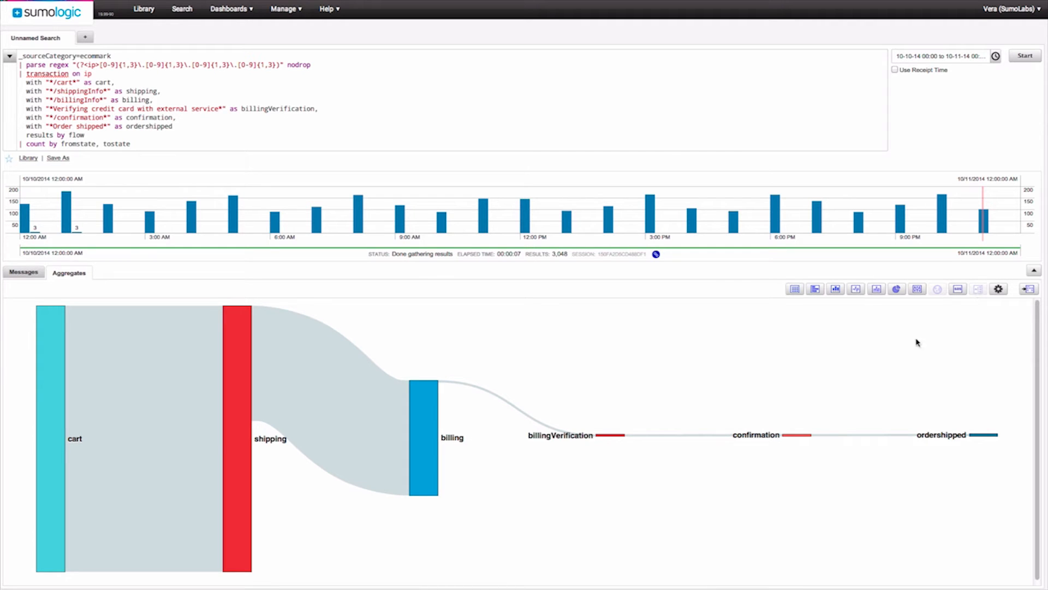
mouse_move(611, 441)
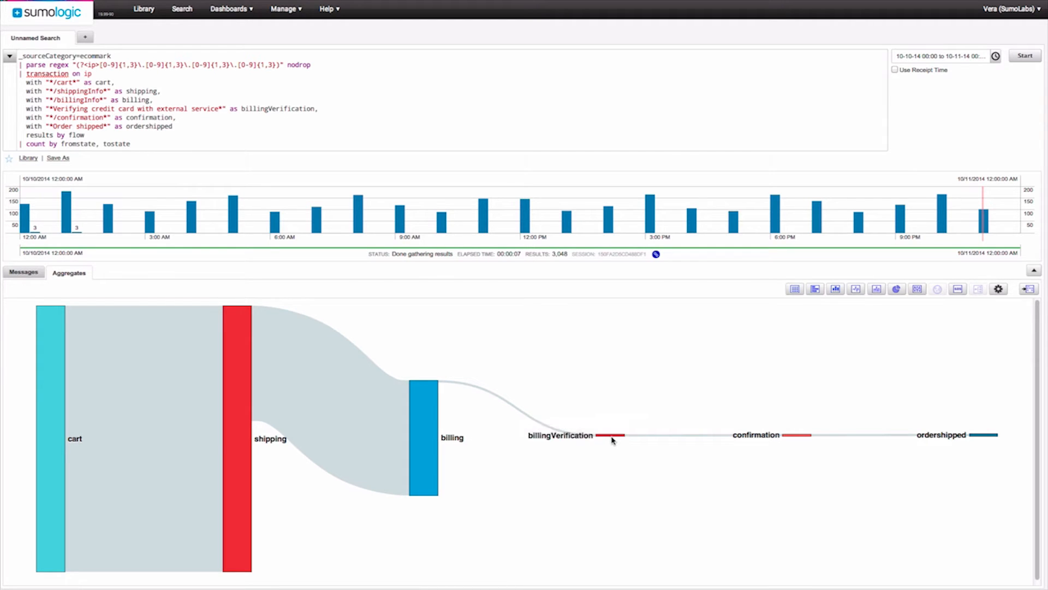
mouse_move(783, 446)
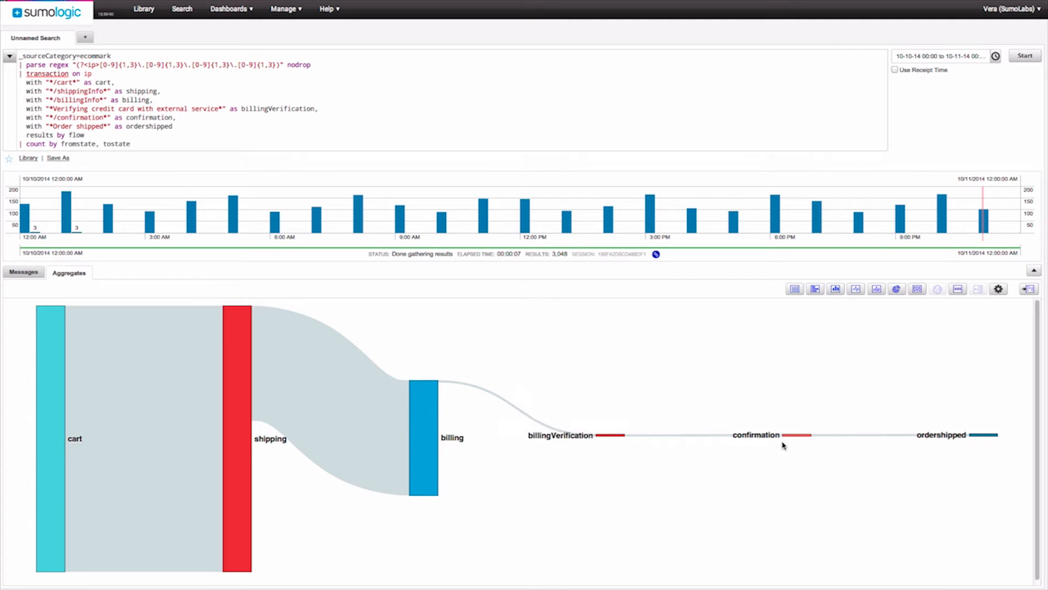
mouse_move(802, 436)
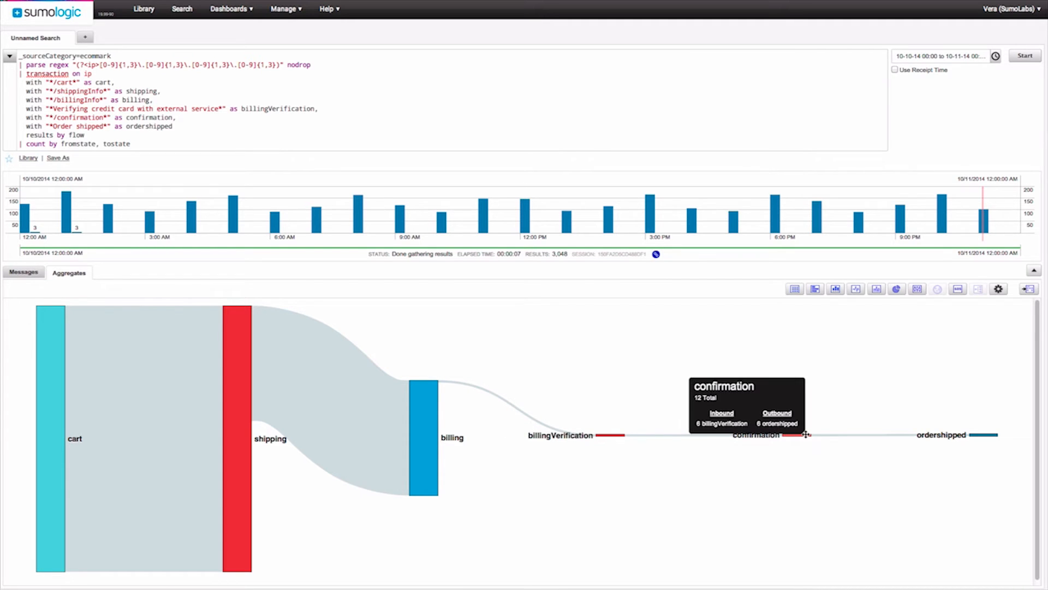
mouse_move(983, 434)
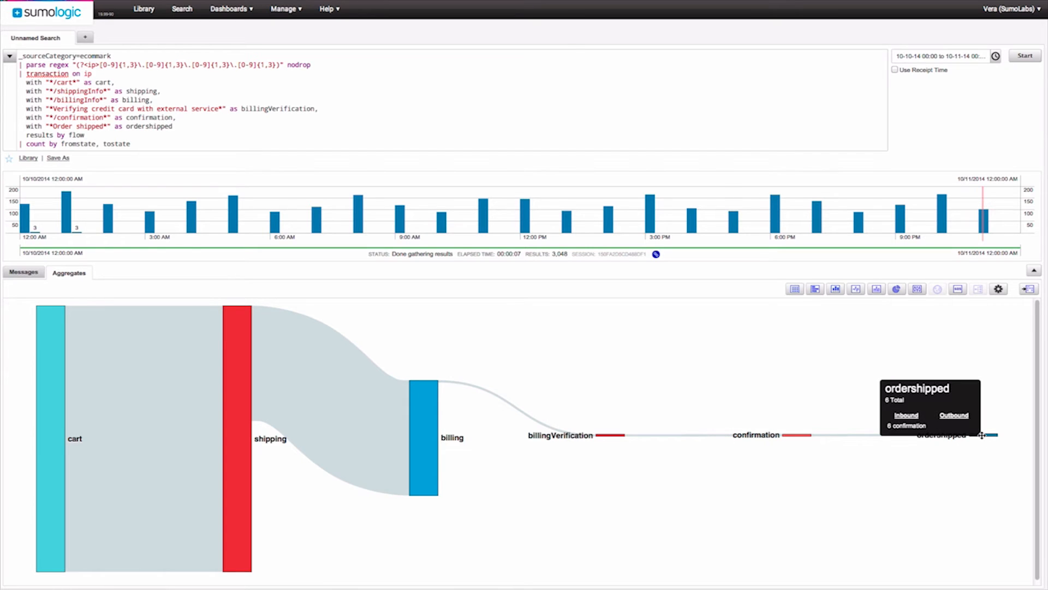
mouse_move(559, 502)
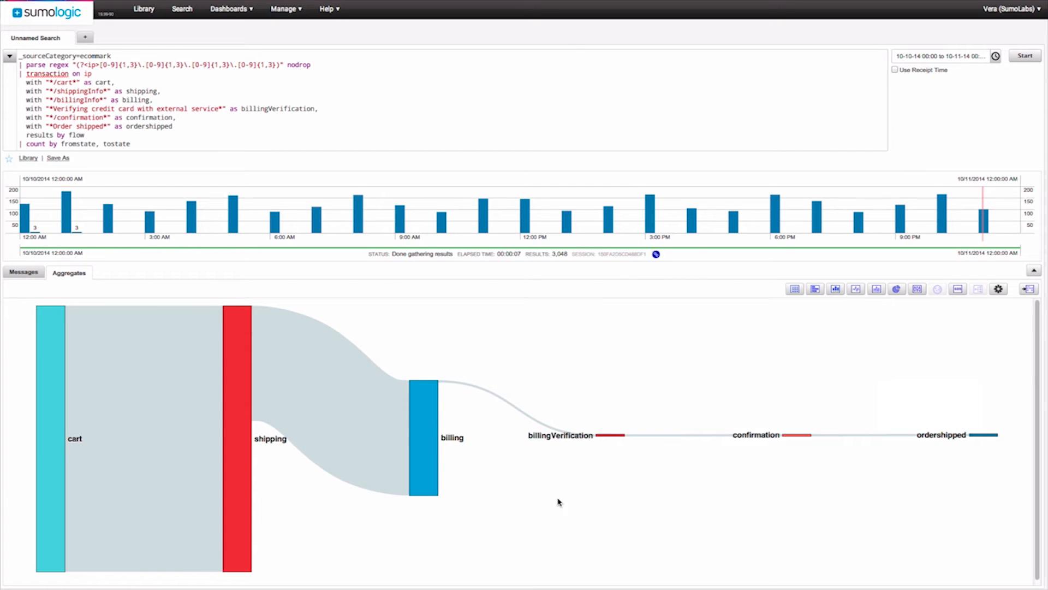
mouse_move(433, 413)
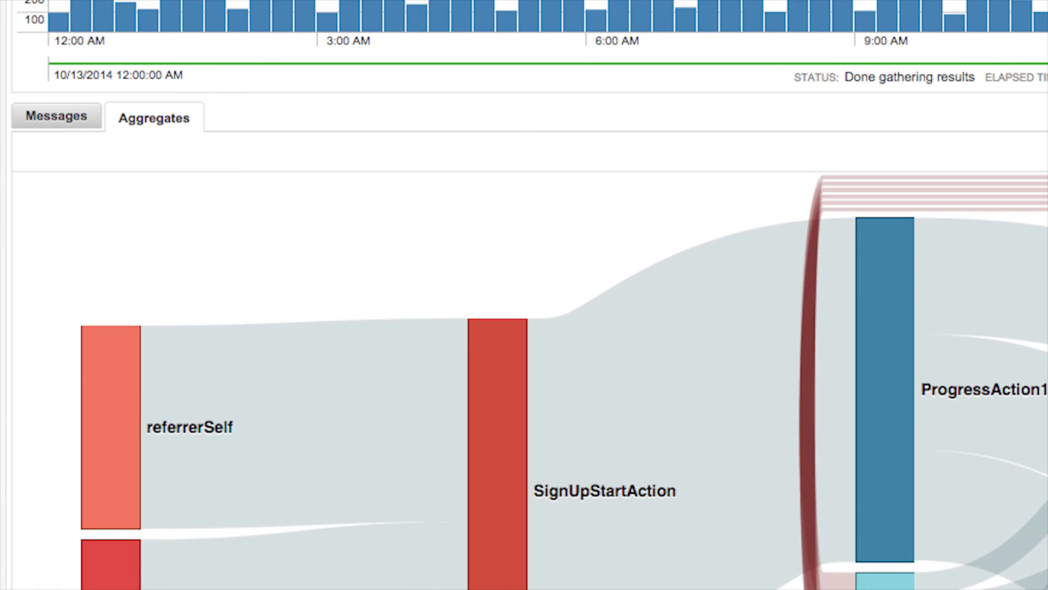
Scroll down through the sign-up flow diagram, from referrer sources to DoneAction.
scroll("down", 3)
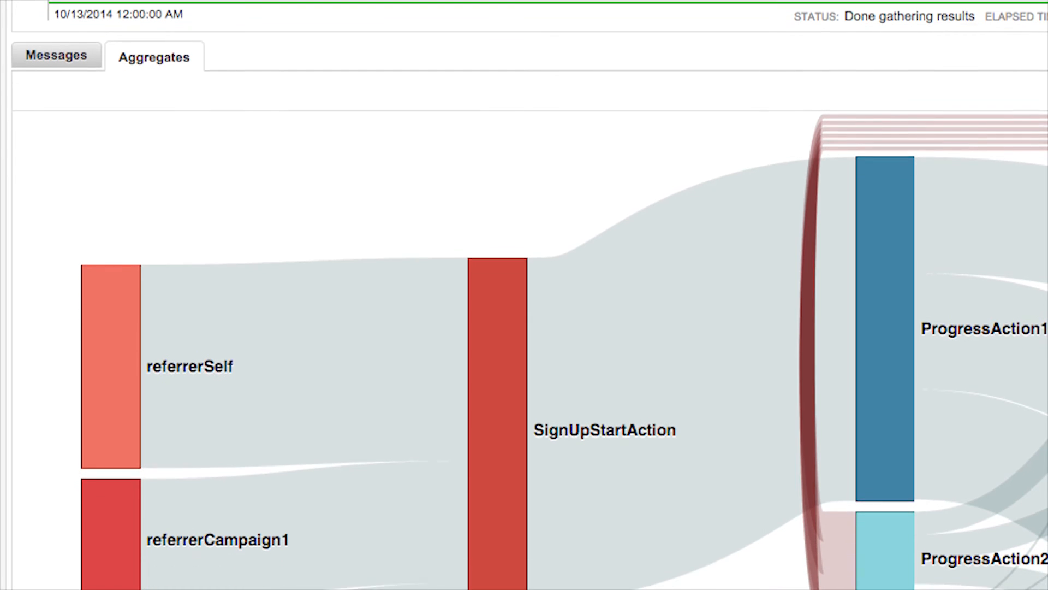
scroll("down", 3)
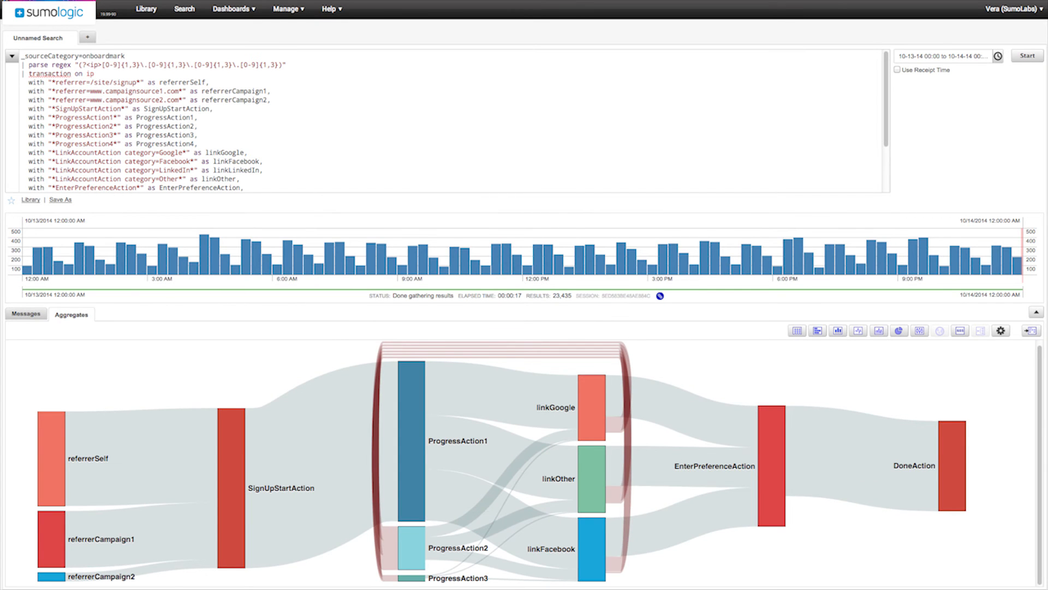
scroll("down", 3)
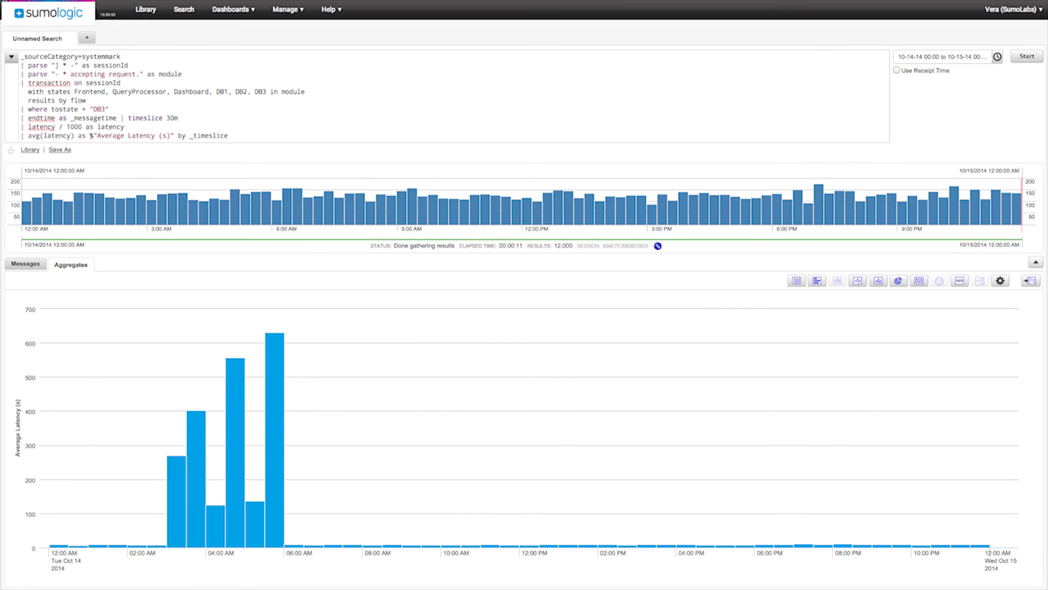
Scroll down to inspect the DB3 average-latency column chart peaking before 6 AM.
scroll("down", 3)
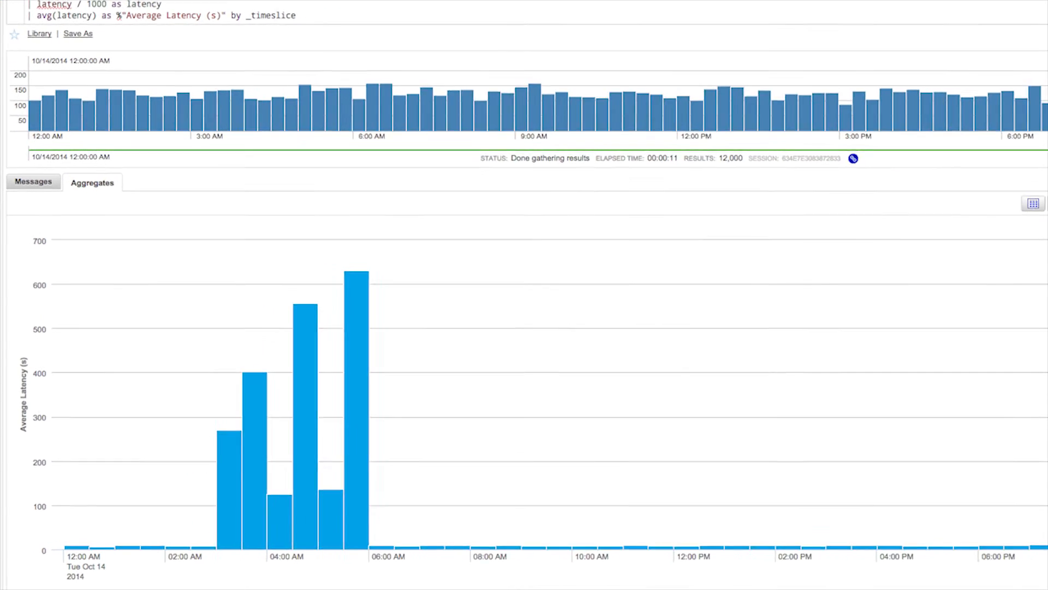
scroll("down", 3)
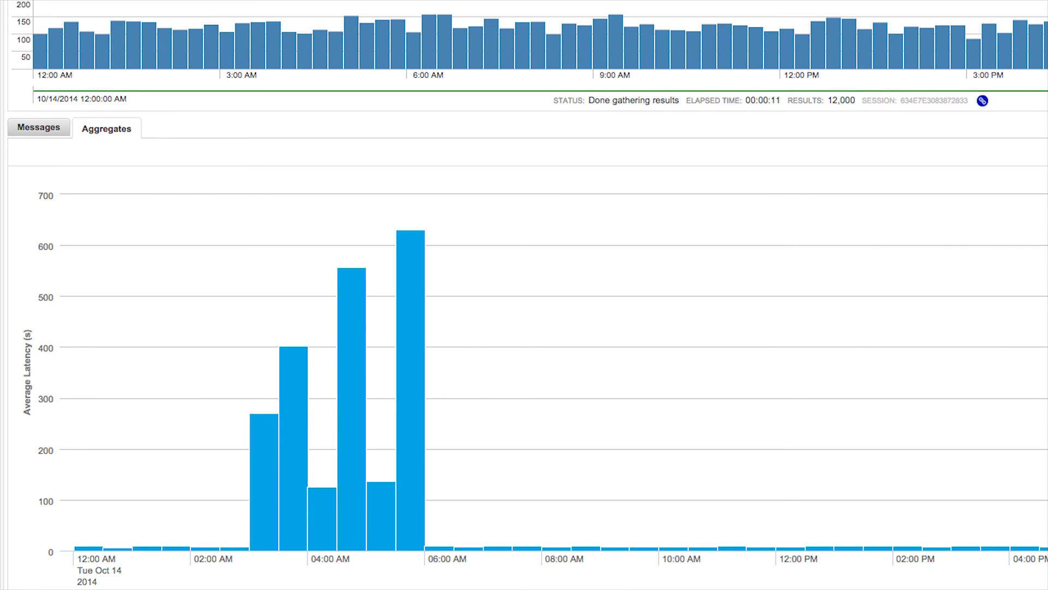